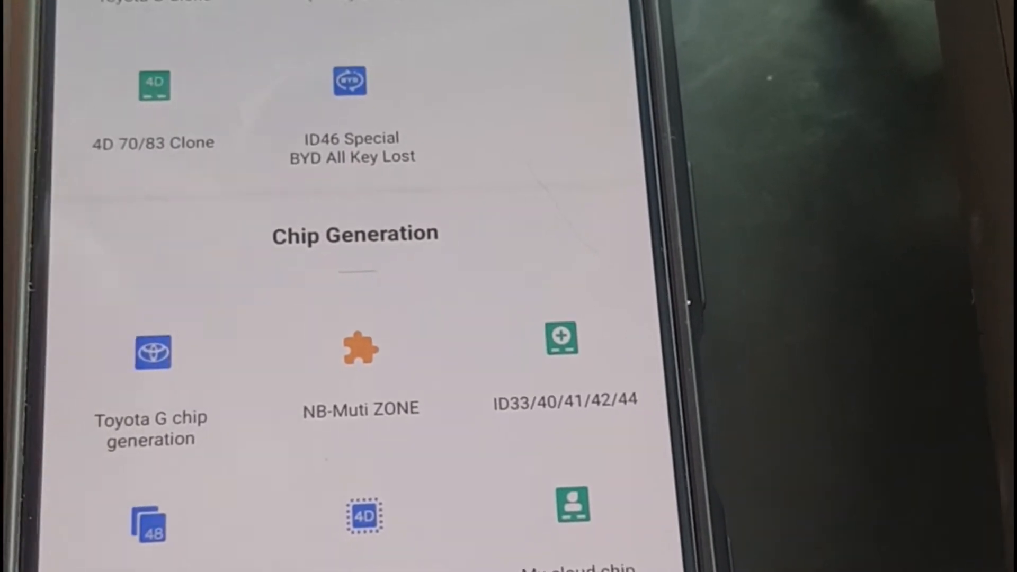
Run PATS programming, answer No to keyless push start and accept the warning
left_click(361, 354)
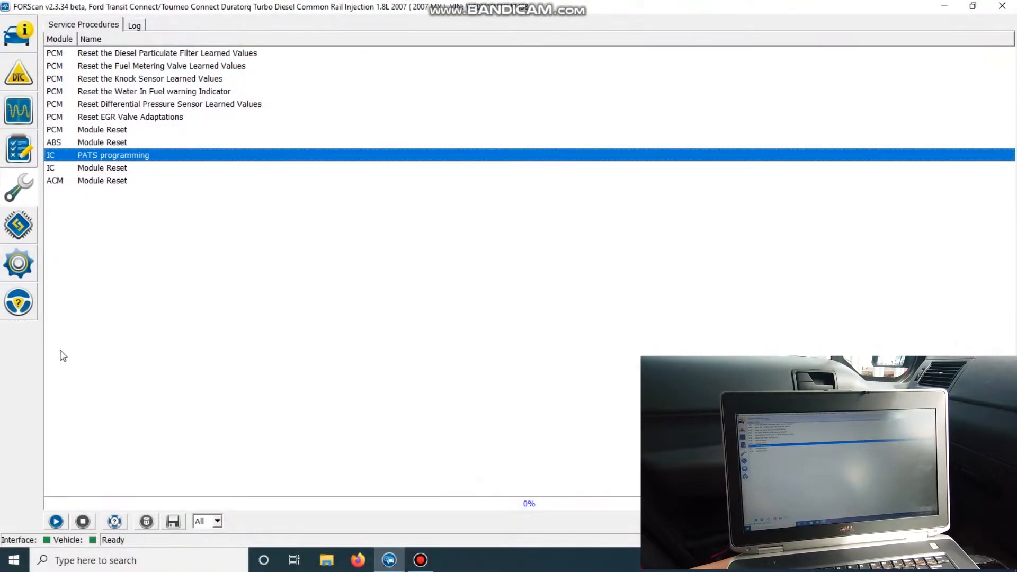
left_click(57, 521)
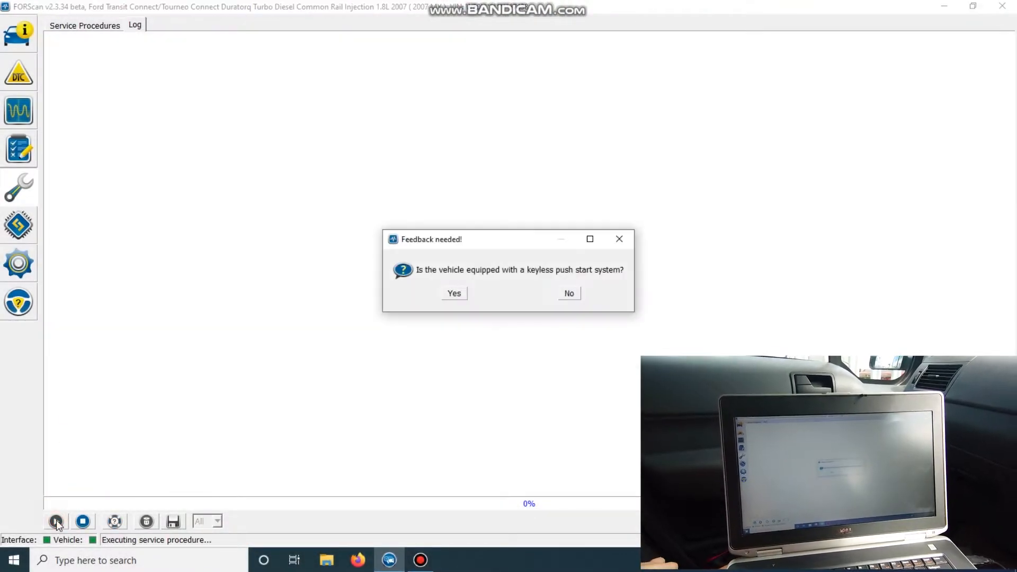
mouse_move(581, 312)
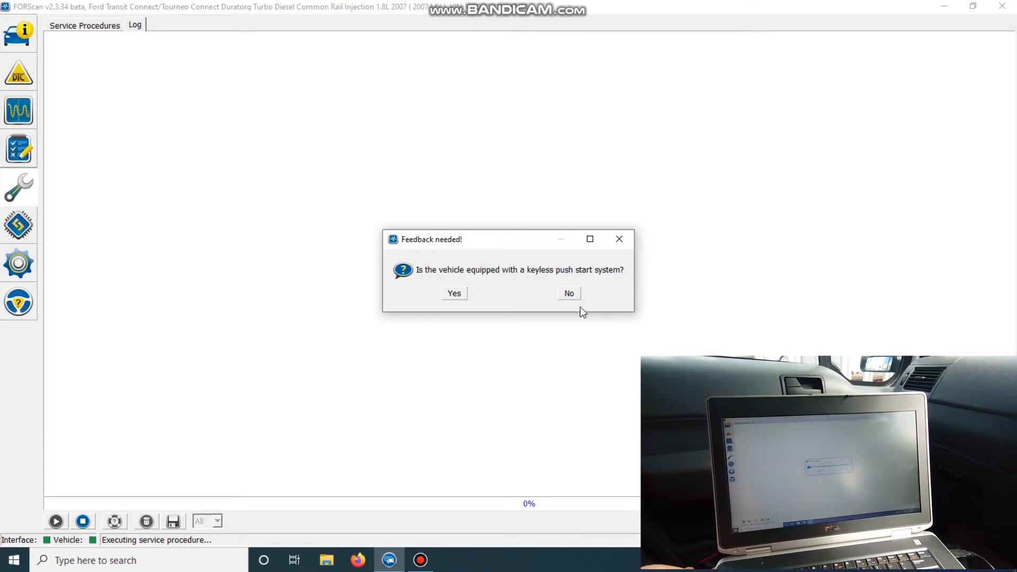
left_click(567, 293)
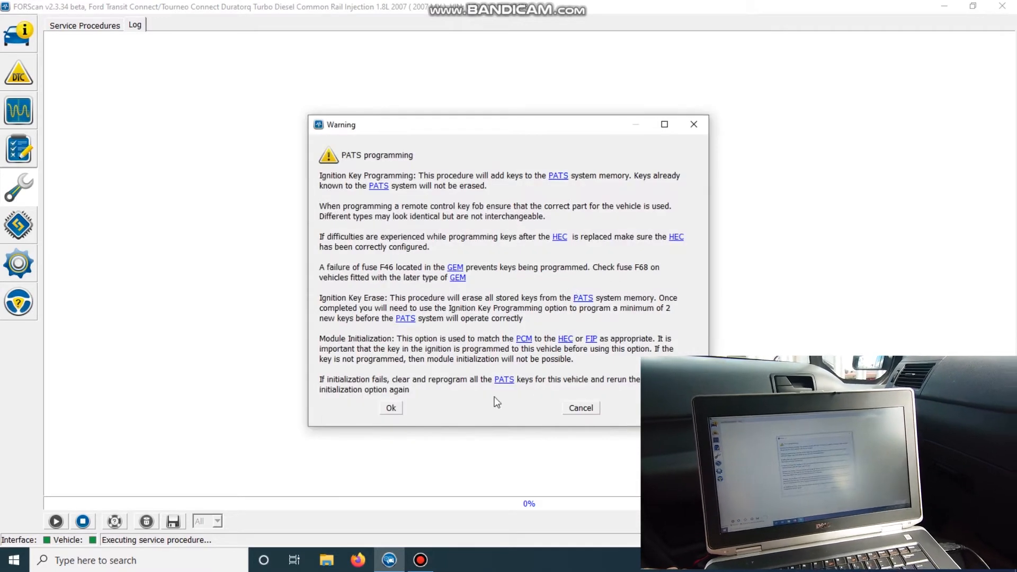
left_click(390, 407)
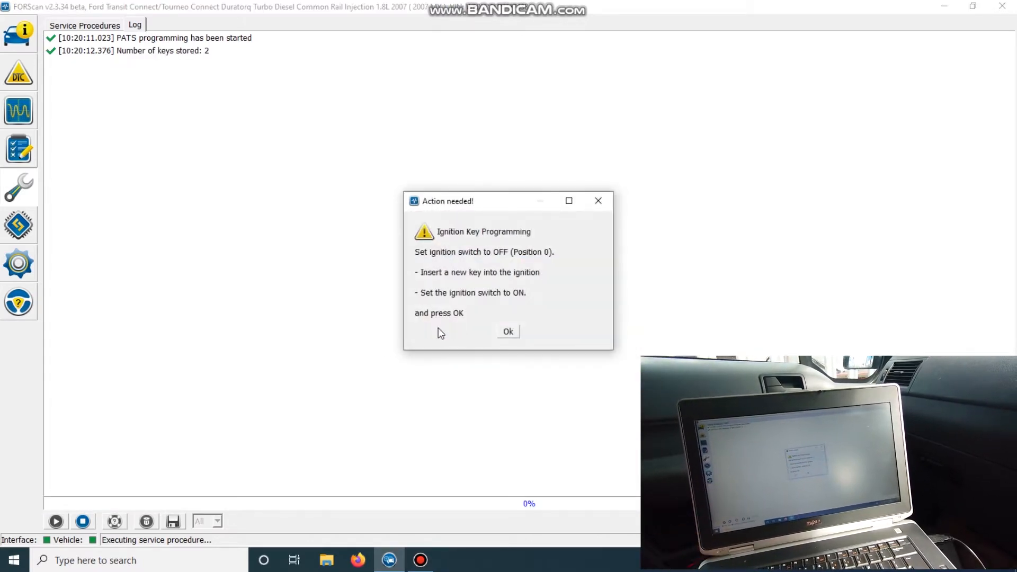
mouse_move(487, 323)
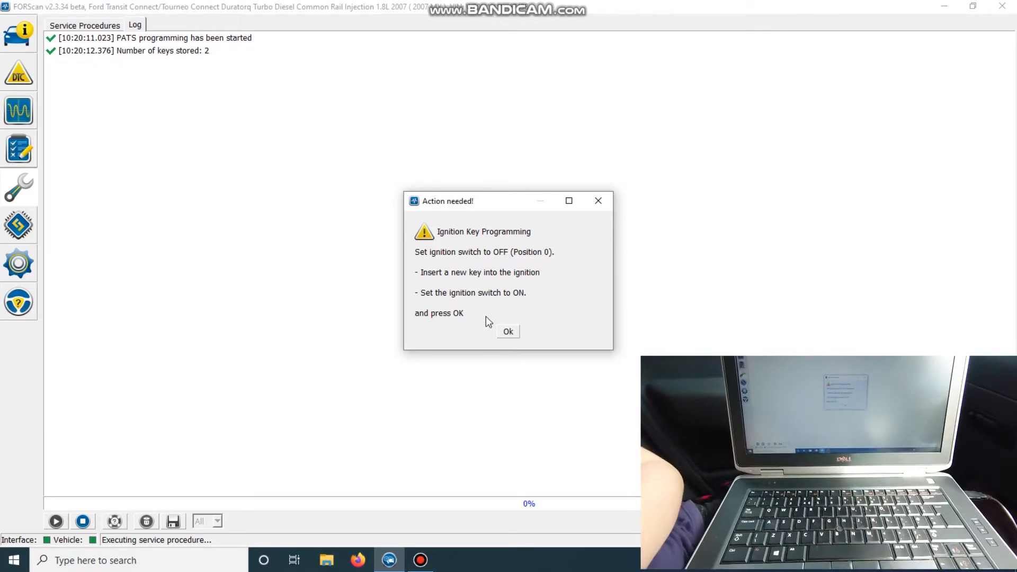
Confirm key inserted, gain security access with a FORScan-generated incode, acknowledge the counter warning
left_click(507, 332)
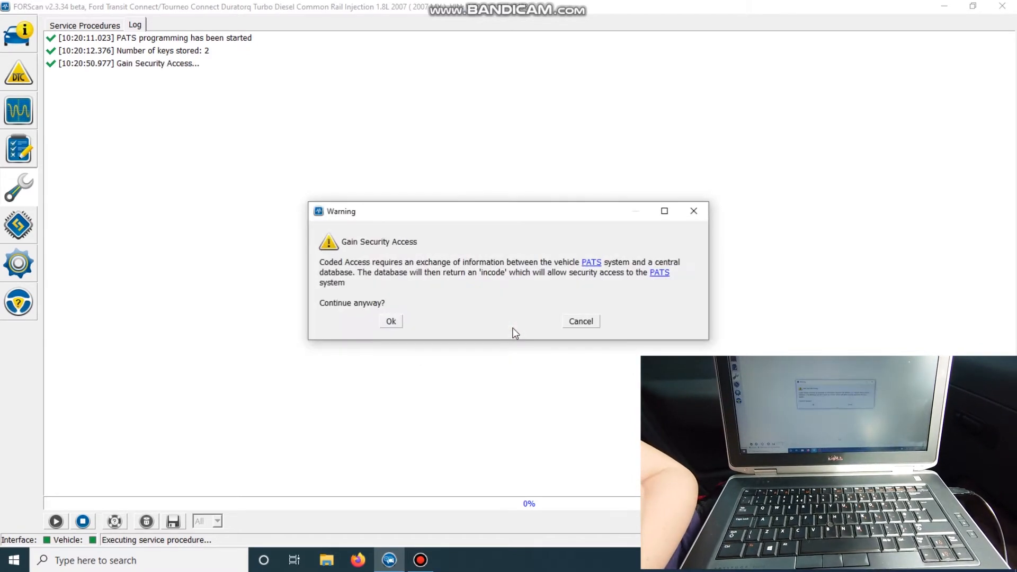
left_click(391, 321)
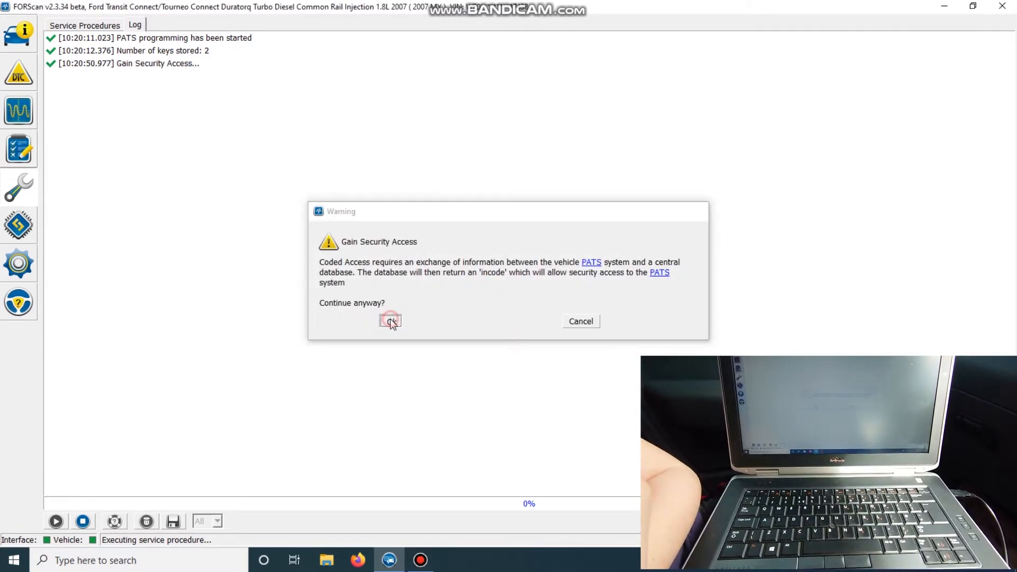
left_click(390, 320)
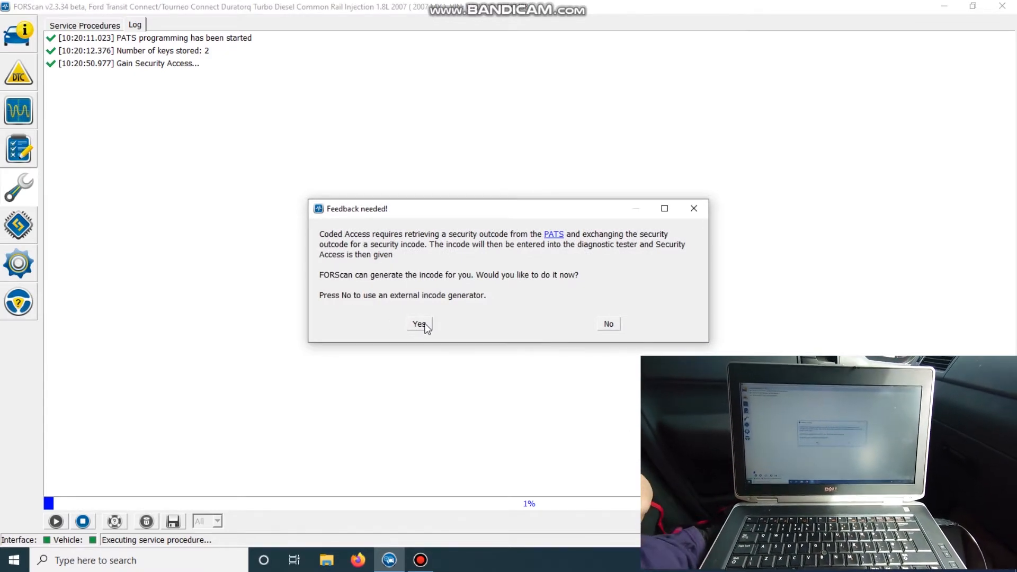
left_click(419, 324)
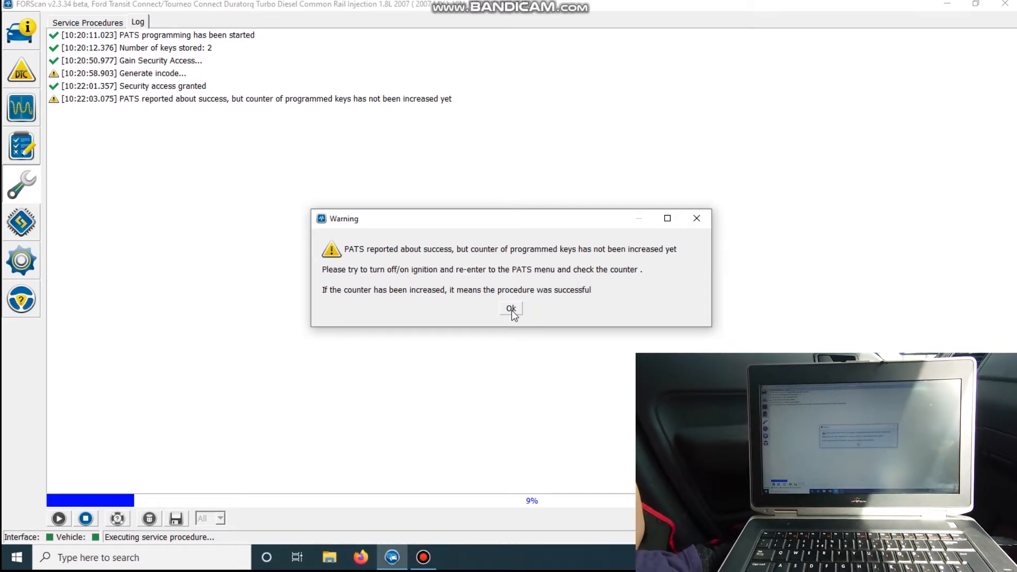
left_click(511, 308)
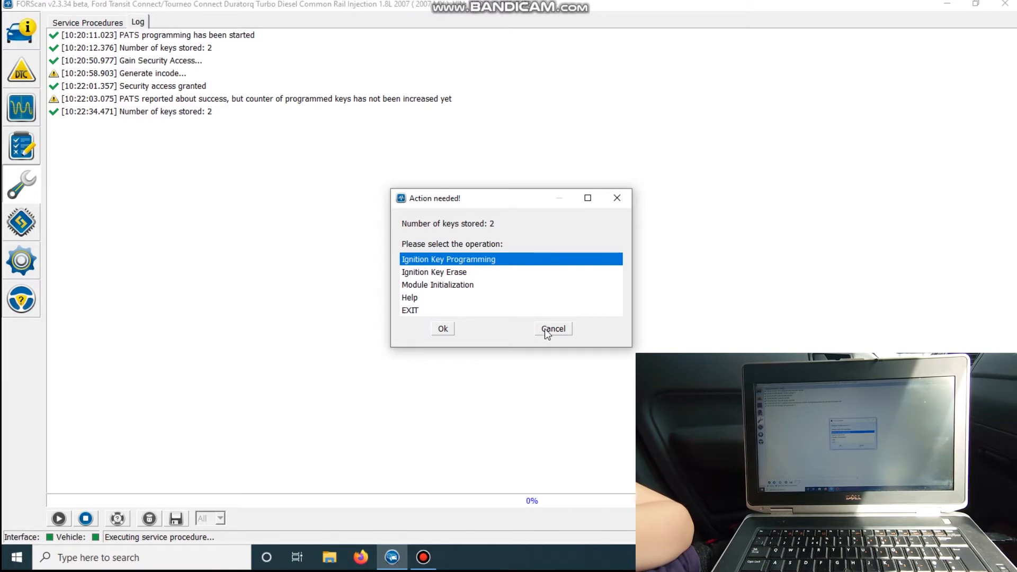
Cancel the operation selection so the log records programming cancelled by operator
left_click(553, 328)
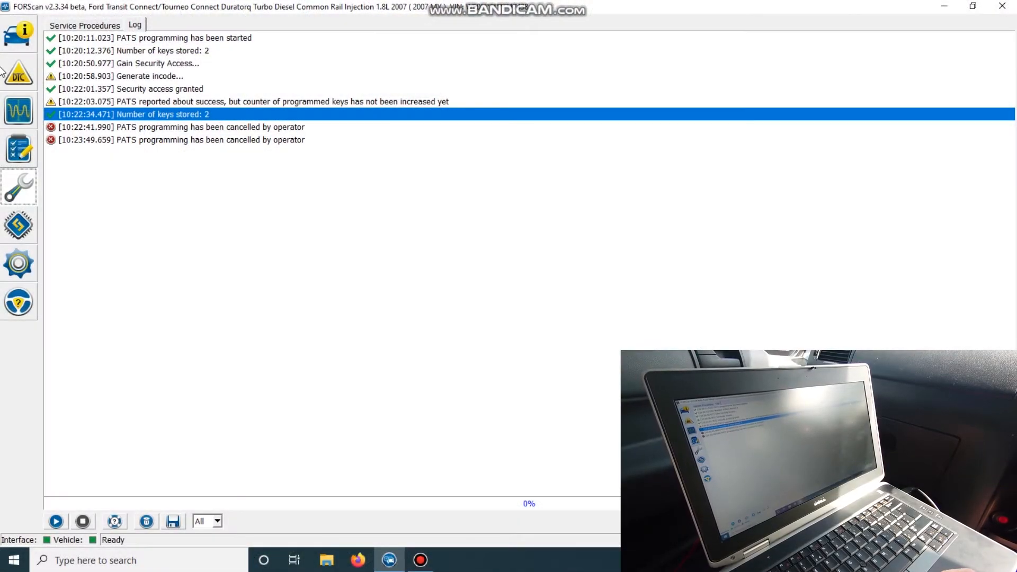
From Service Procedures, run PATS programming again and proceed with Ignition Key Programming
left_click(82, 25)
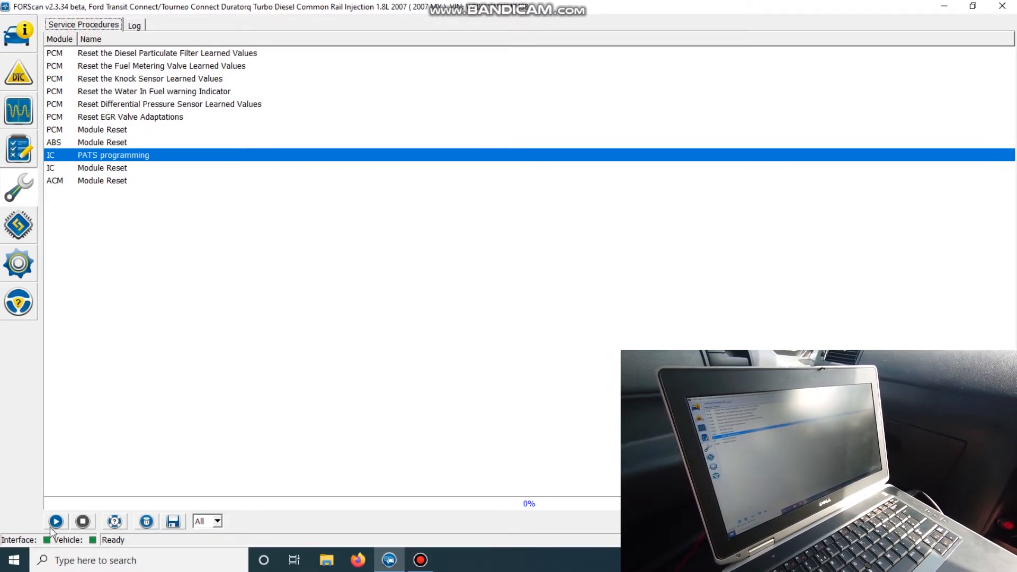
left_click(56, 521)
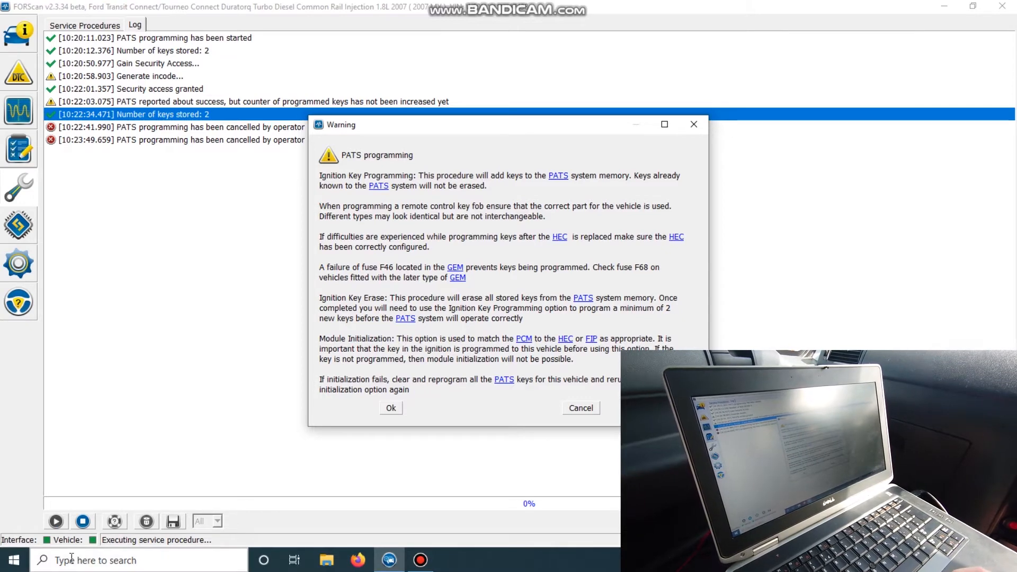
mouse_move(397, 444)
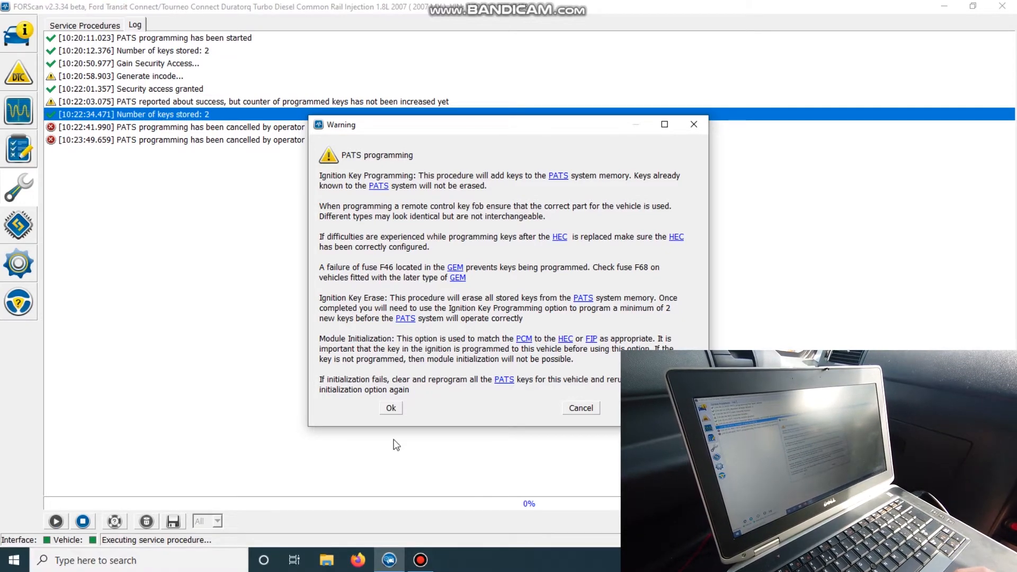
left_click(390, 407)
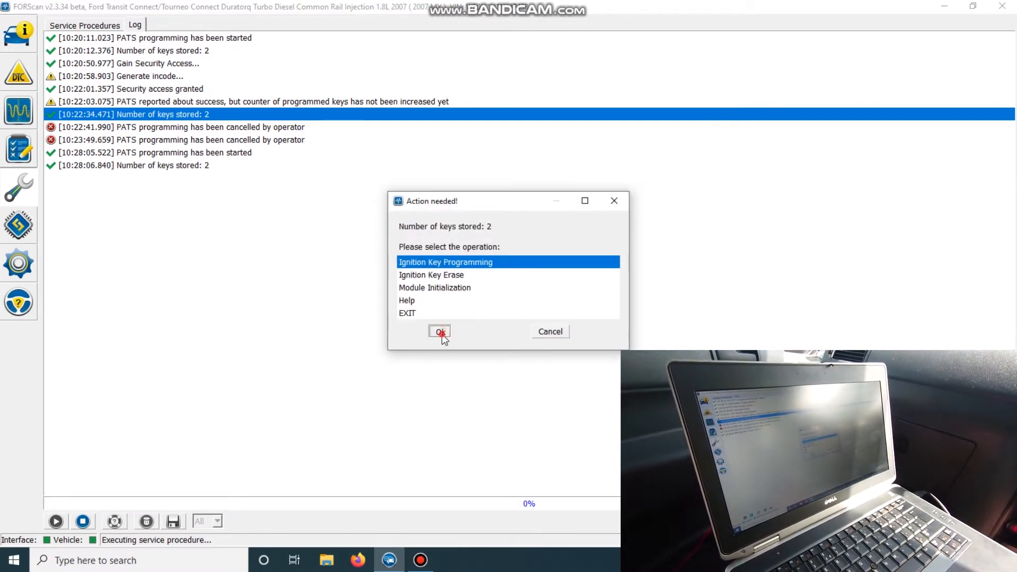
left_click(439, 332)
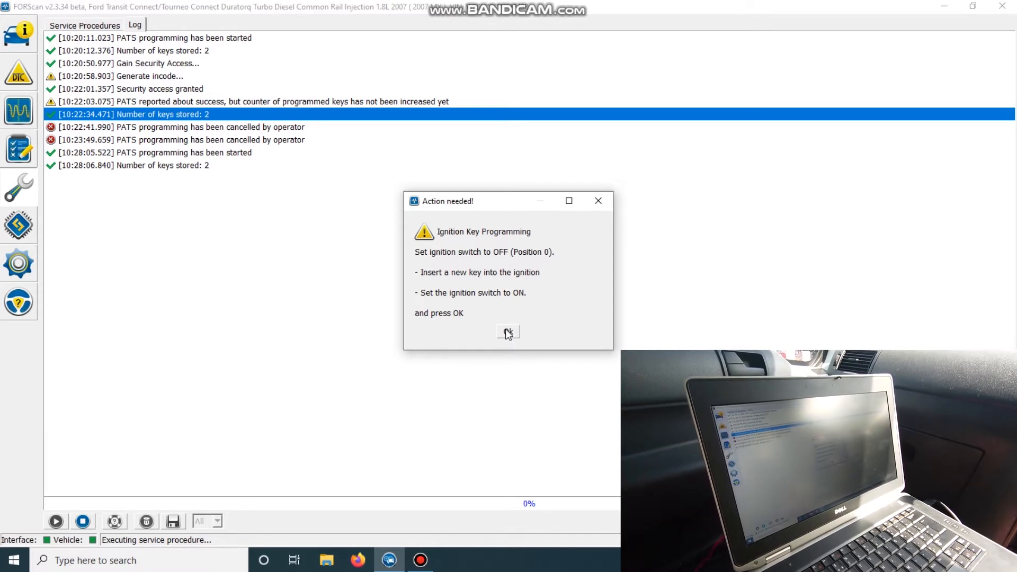
Confirm the new key is in, gain security access and have the incode generated internally
left_click(507, 331)
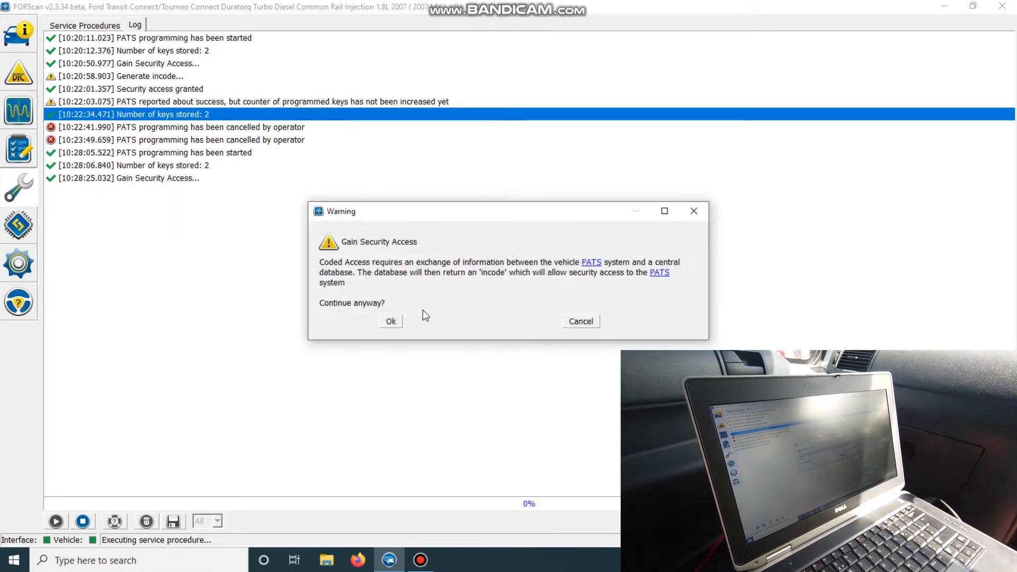
left_click(390, 321)
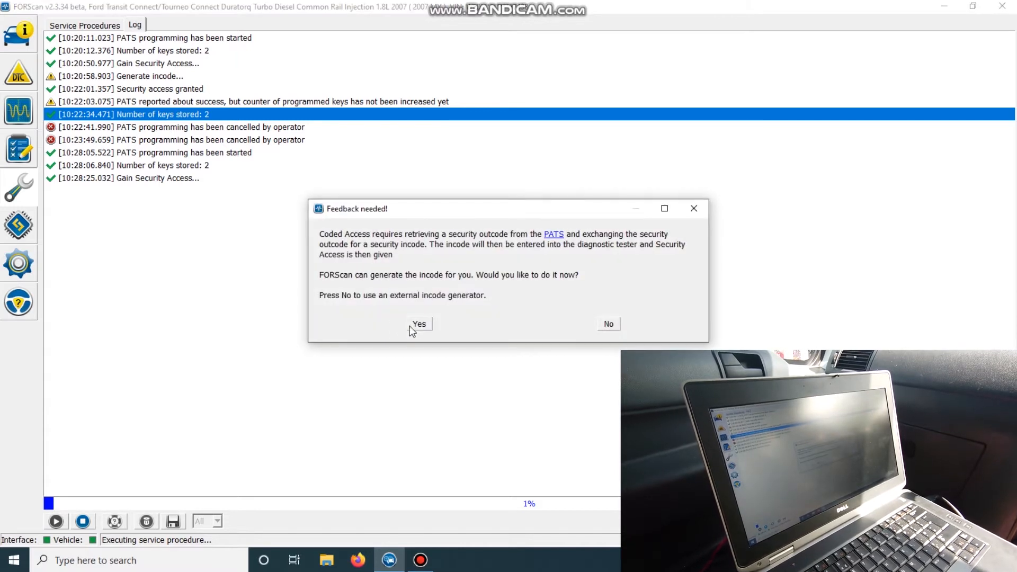
left_click(419, 324)
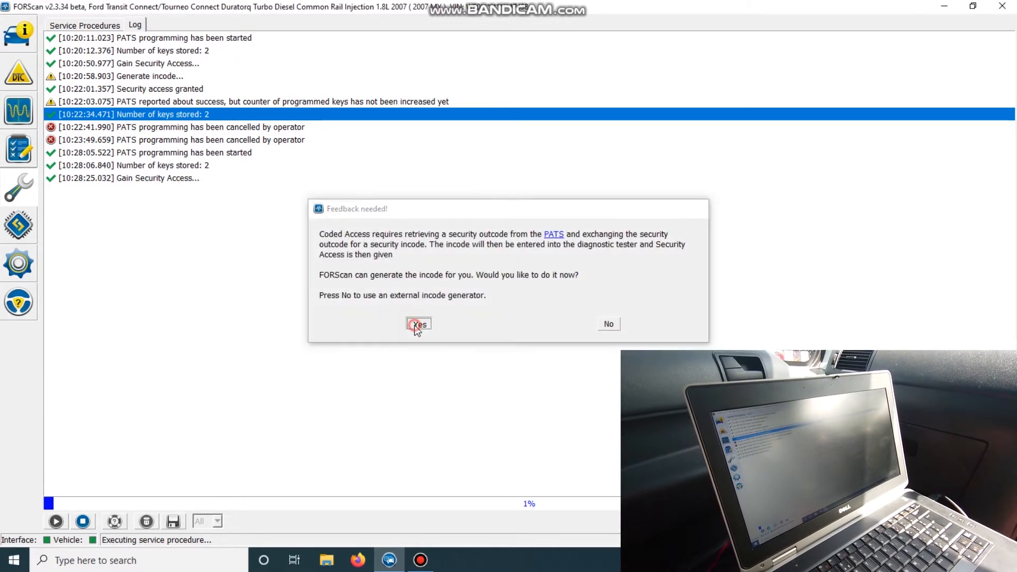
Acknowledge the counter warning and EXIT, completing the procedure with 3 keys stored
left_click(417, 324)
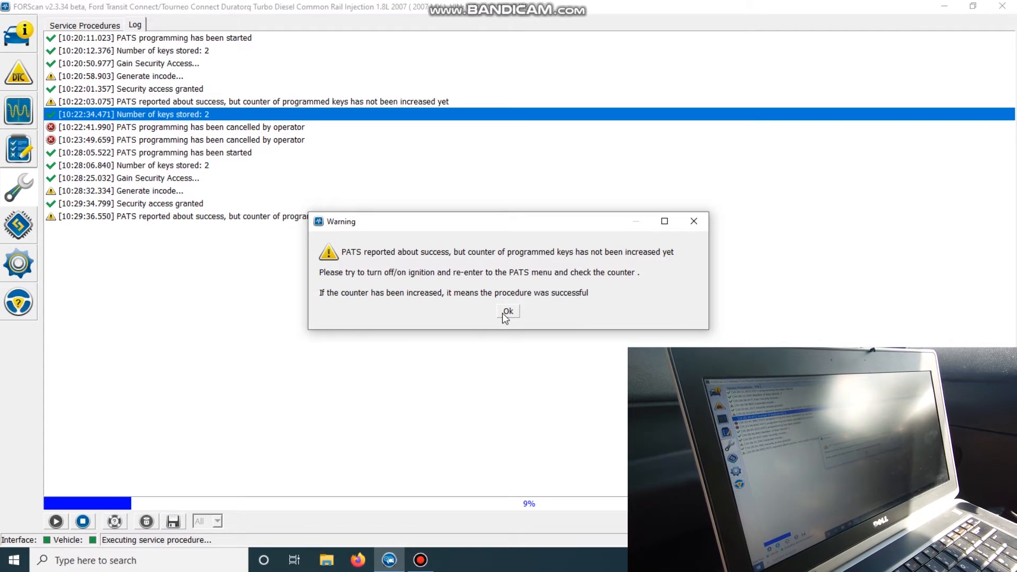
left_click(507, 312)
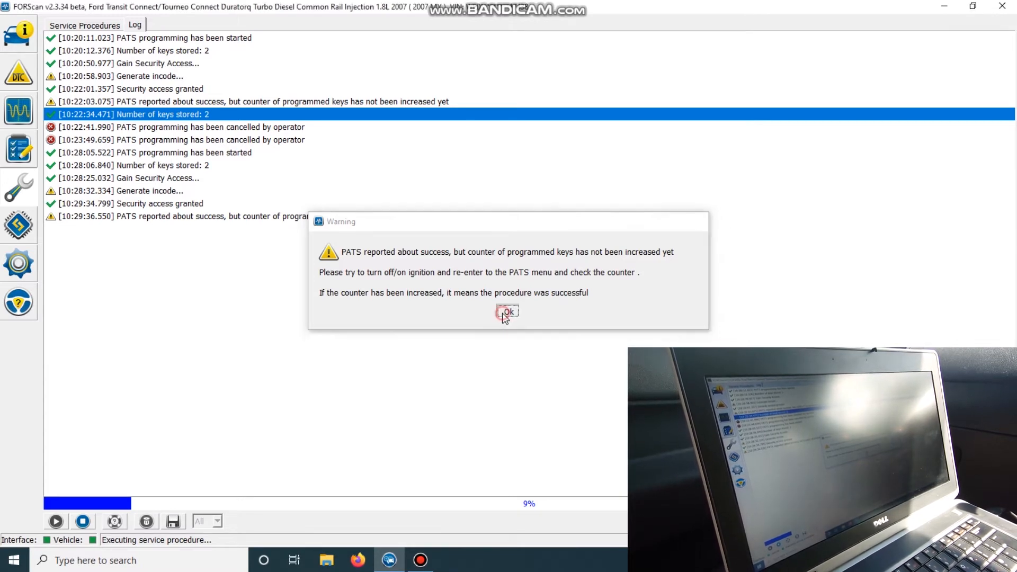
left_click(507, 311)
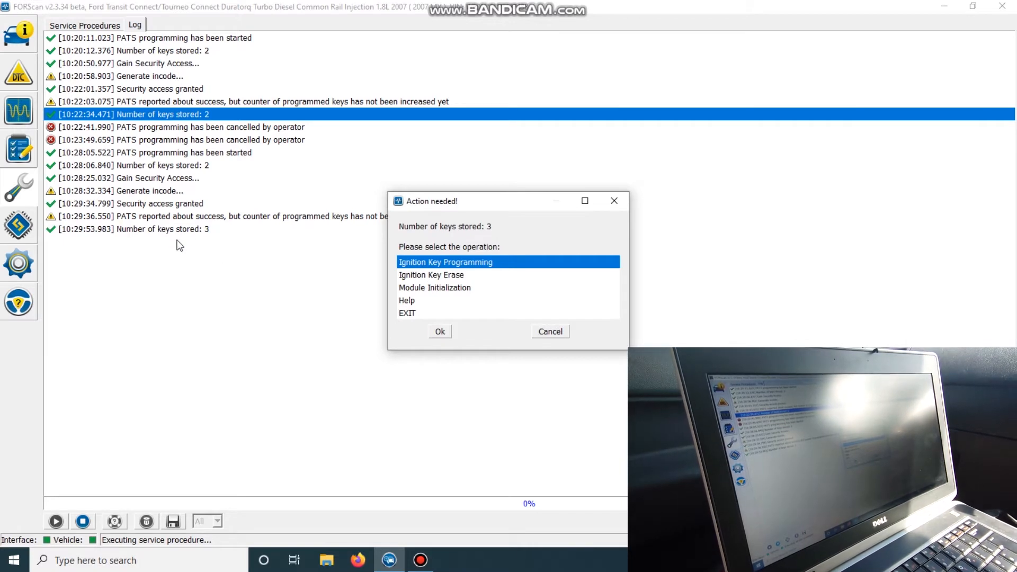
mouse_move(245, 256)
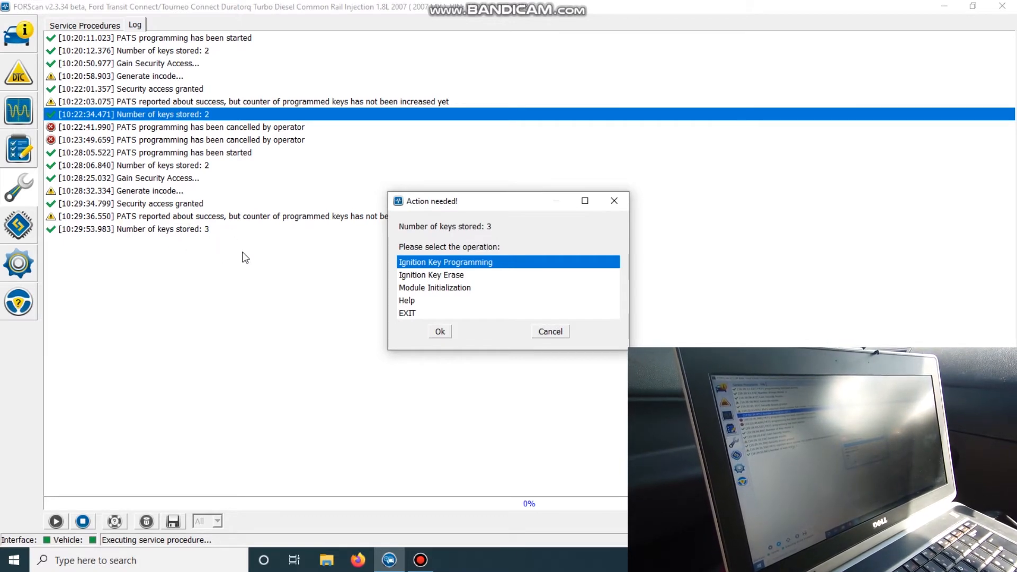
left_click(407, 312)
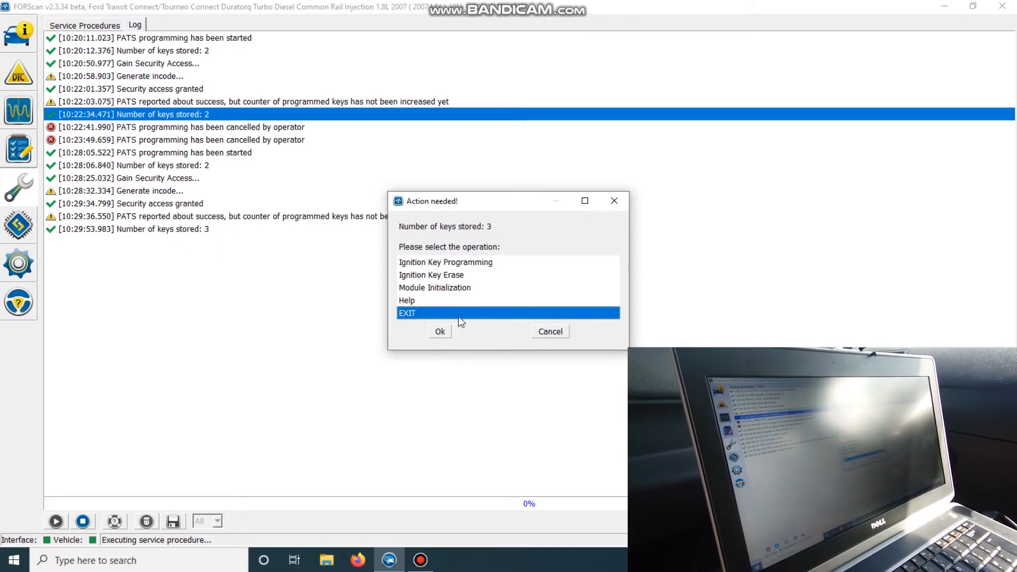
left_click(439, 331)
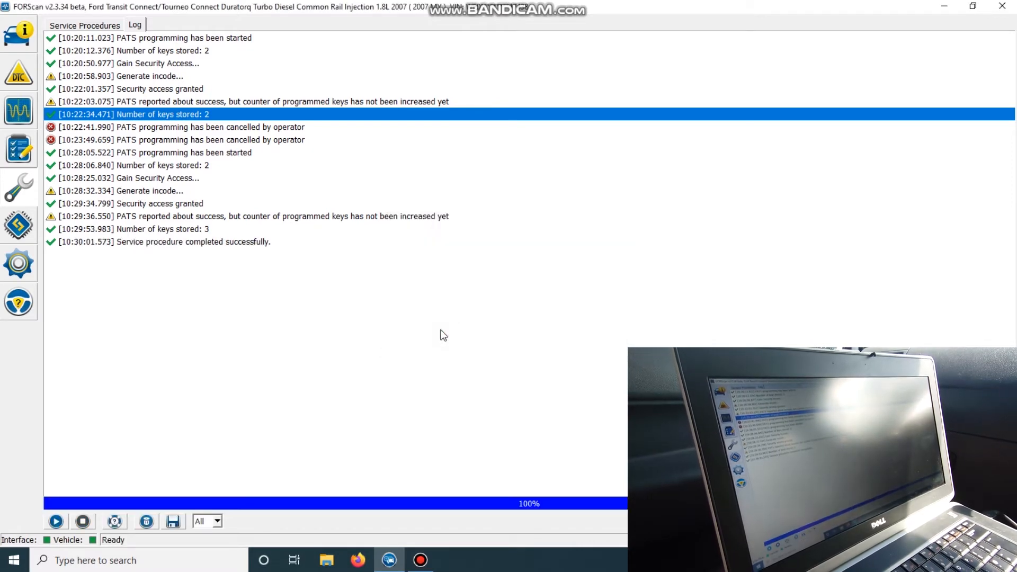